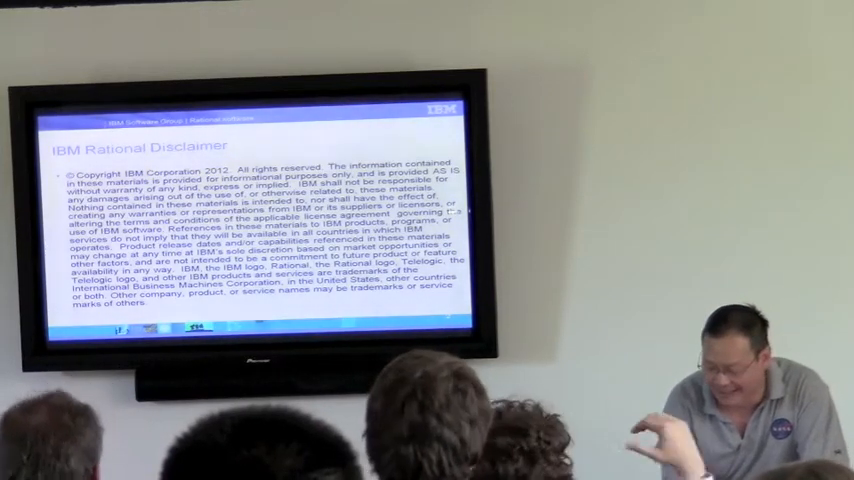
{"action": "key", "text": "Right"}
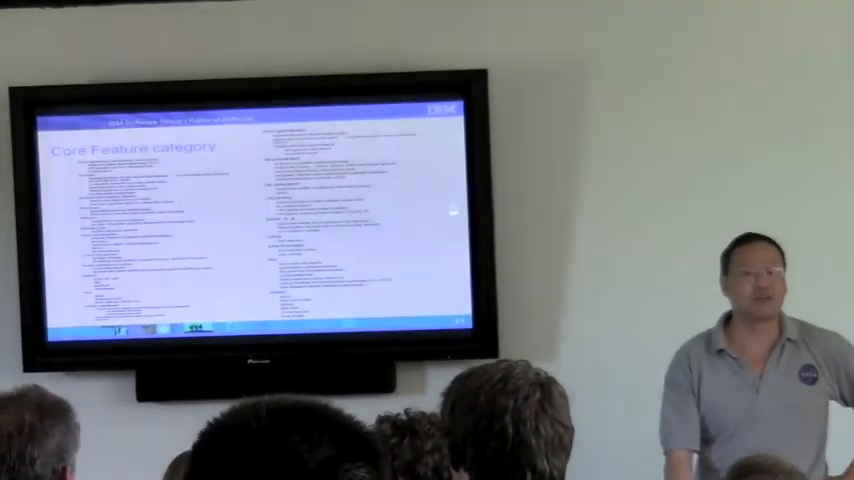
{"action": "key", "text": "Right"}
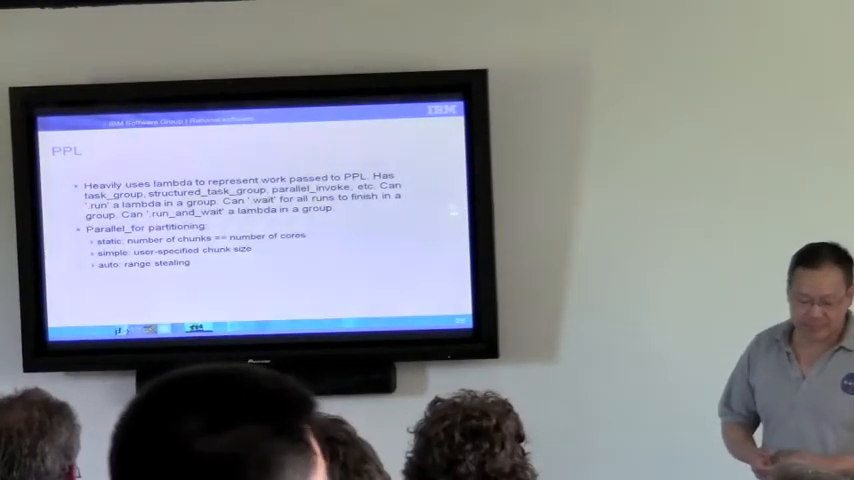
{"action": "key", "text": "Right"}
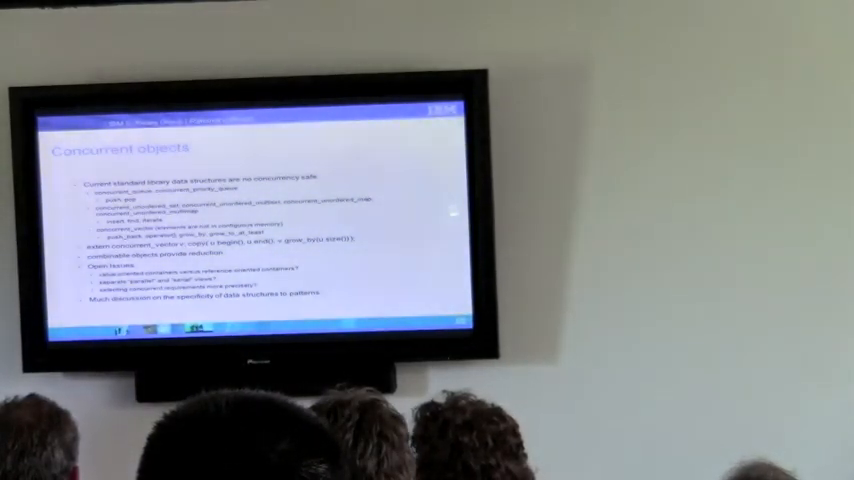